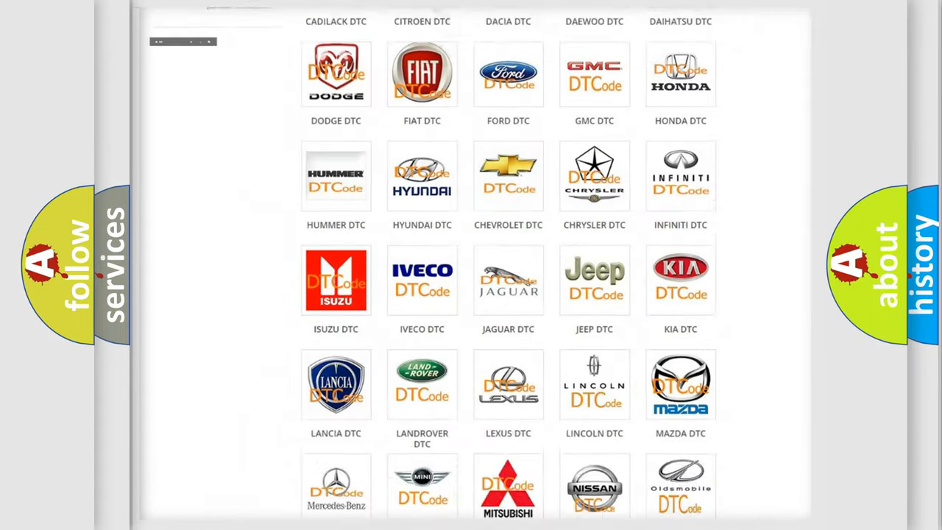
Select Lexus in the DTC manufacturer grid and browse its code list to B1856:63.
scroll(up, 3)
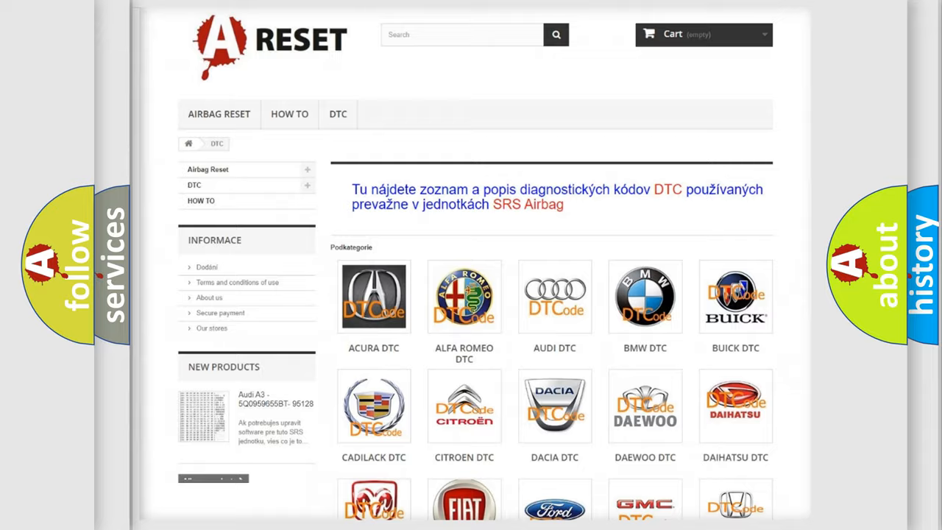
scroll(down, 3)
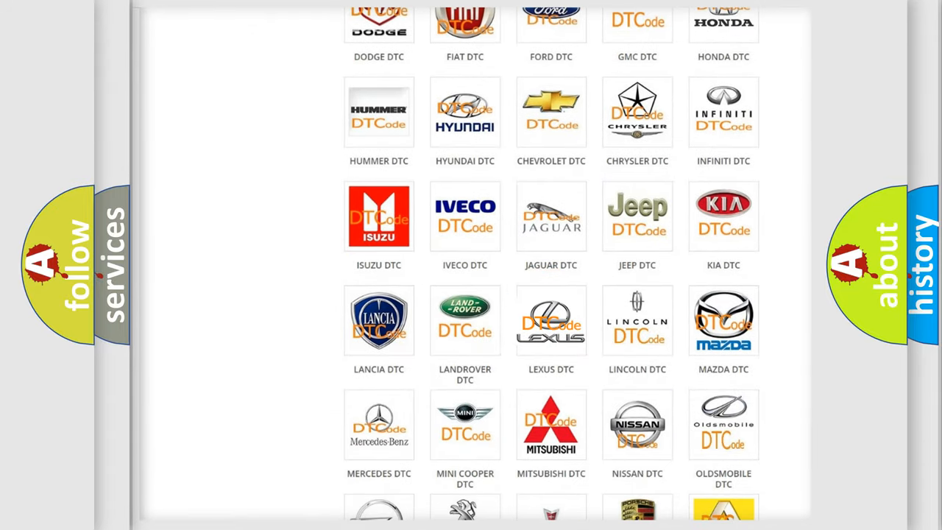
click(550, 321)
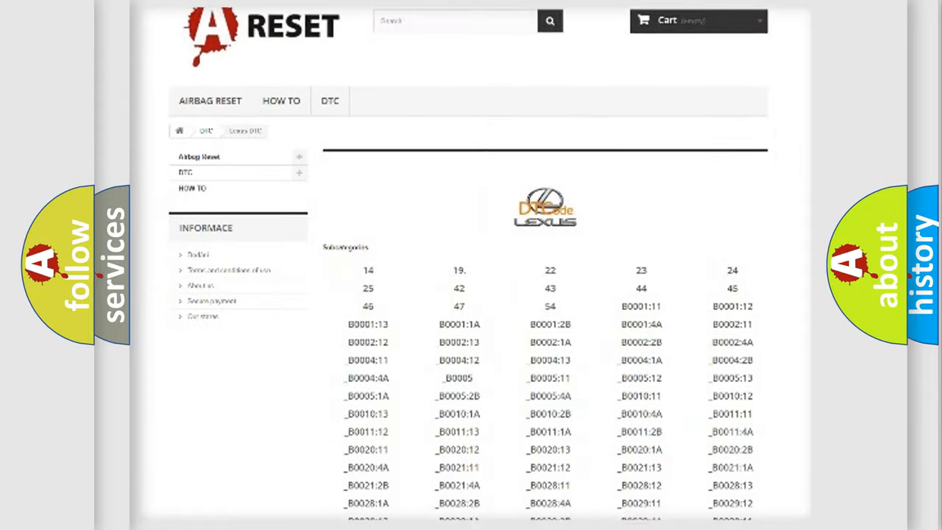
scroll(down, 3)
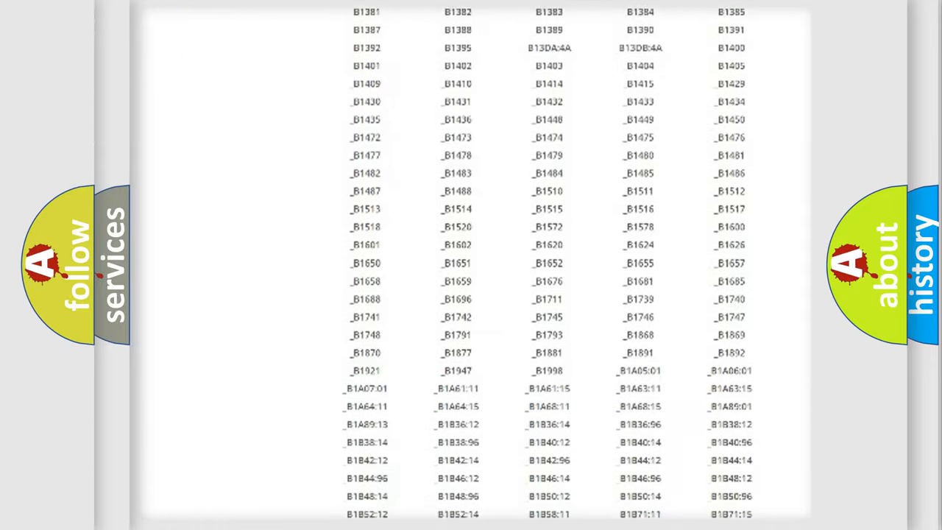
scroll(up, 3)
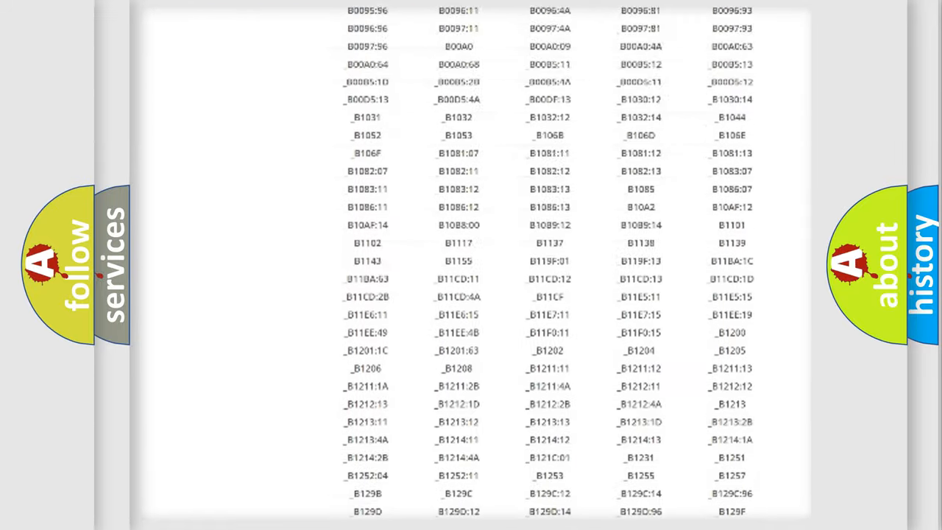
scroll(up, 3)
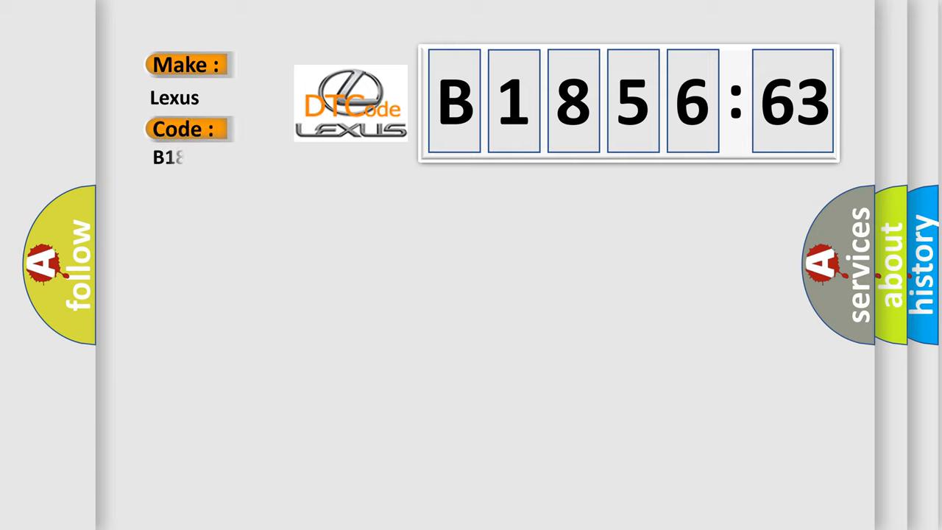
Complete the Code field with 85663 so it reads B185663 under Make Lexus.
text(85663)
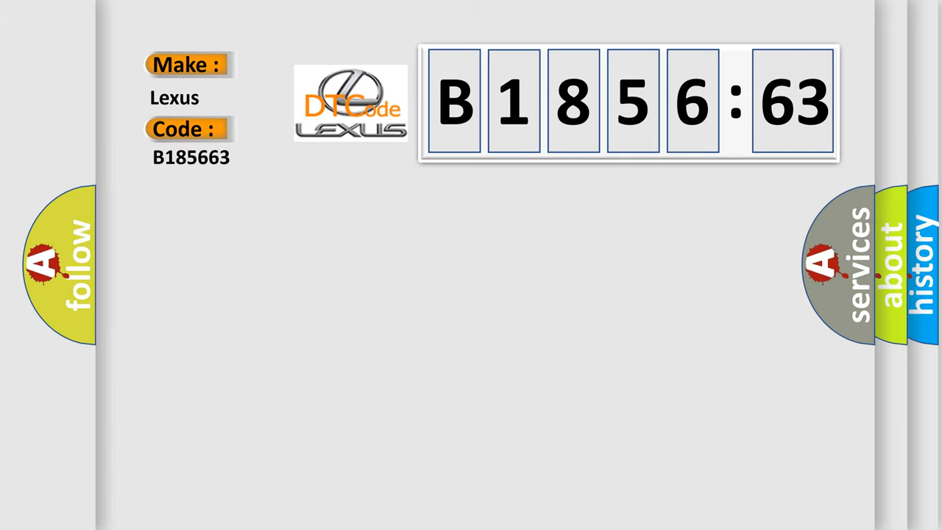